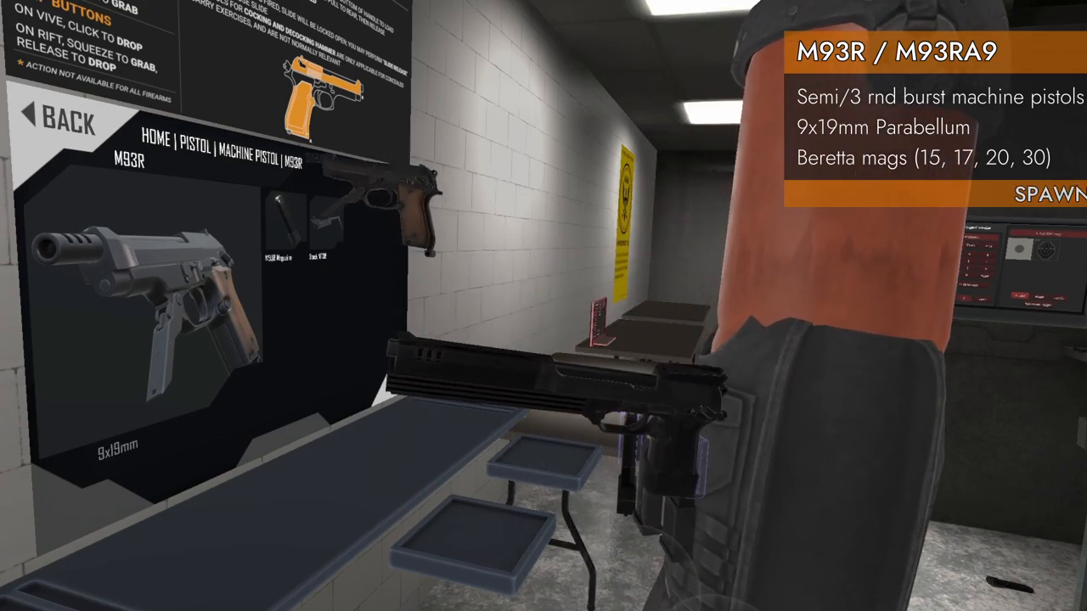
Spawn the M93R from Home > Pistol > Machine Pistol and grab it over the range lane
click(1053, 194)
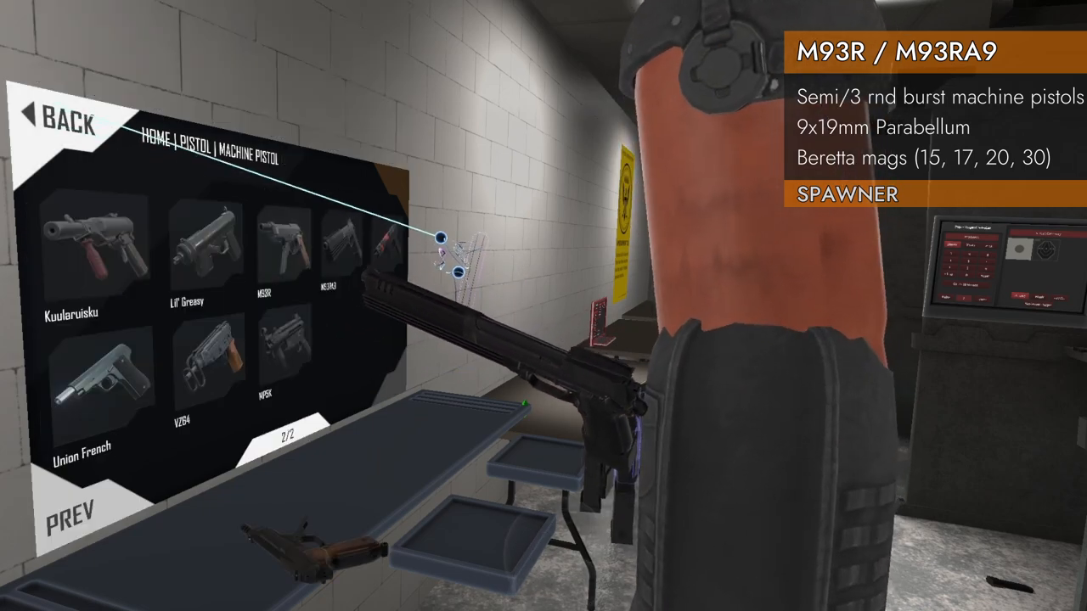
click(279, 246)
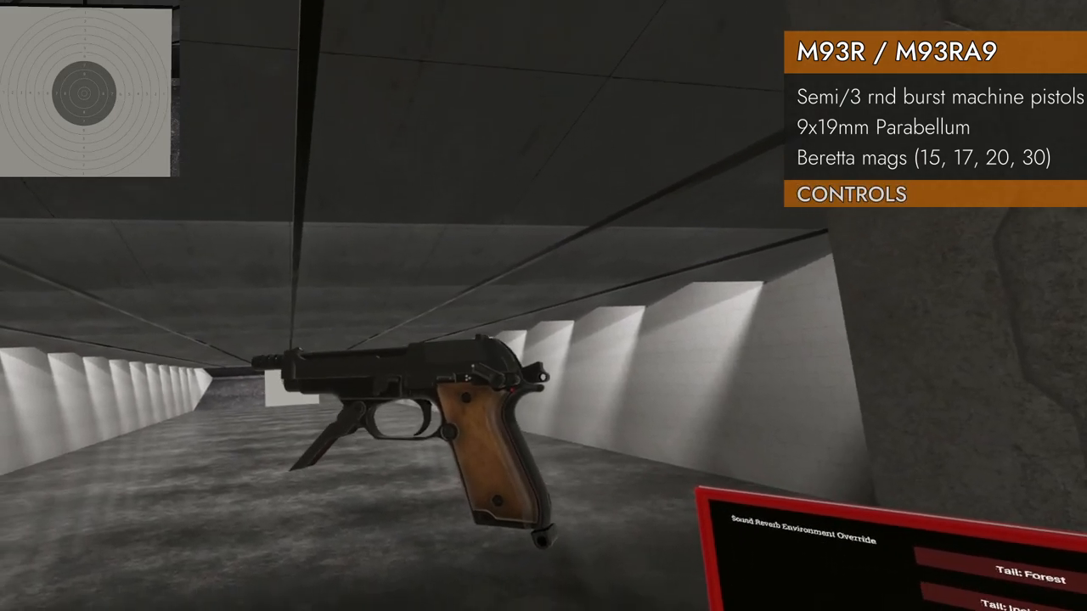
mouse_move(543, 306)
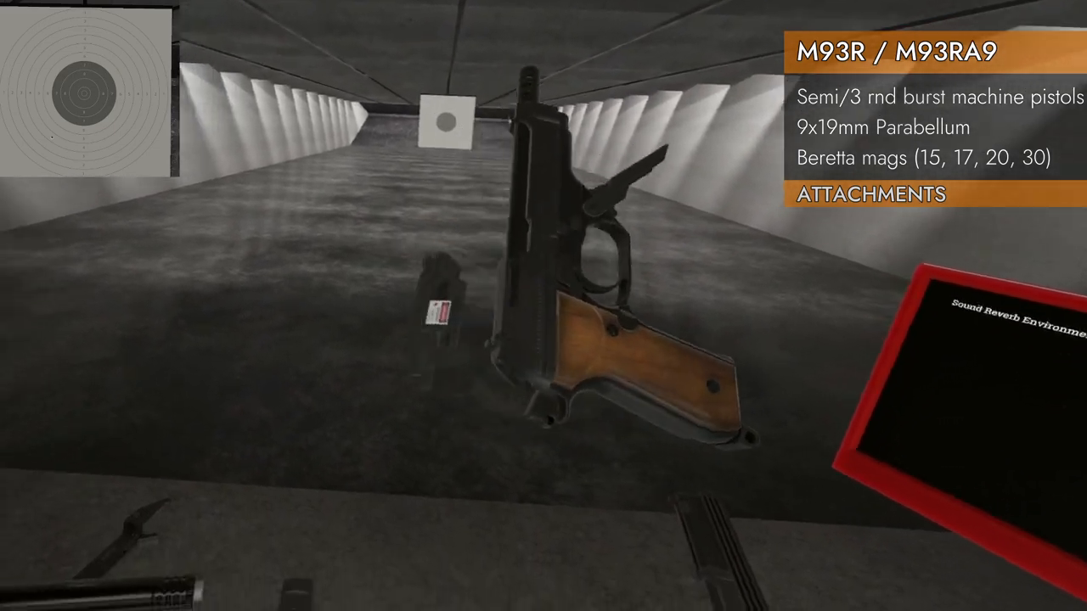
mouse_move(543, 306)
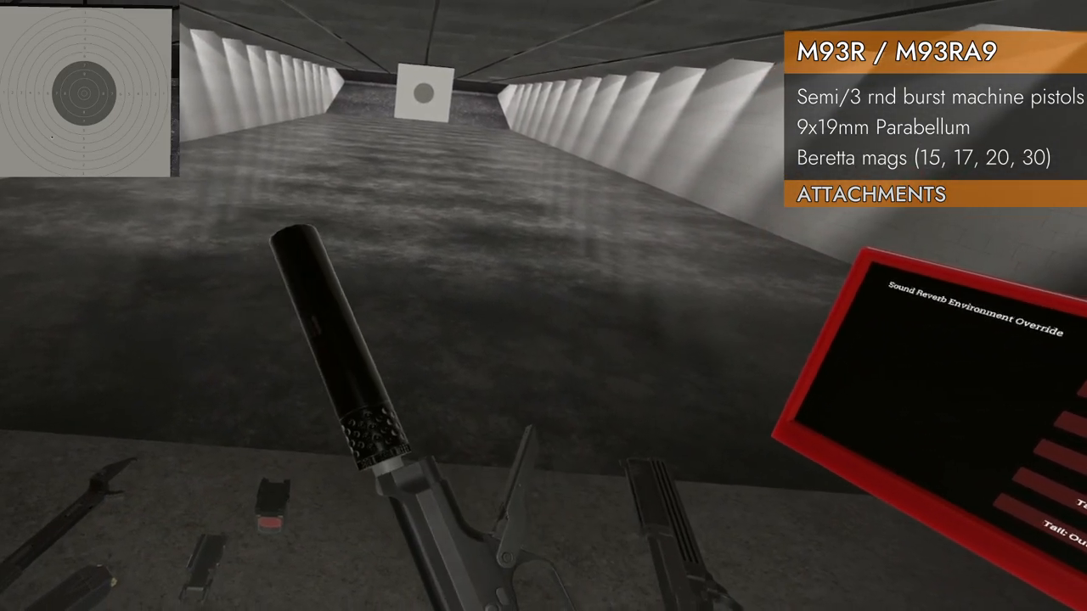
mouse_move(543, 306)
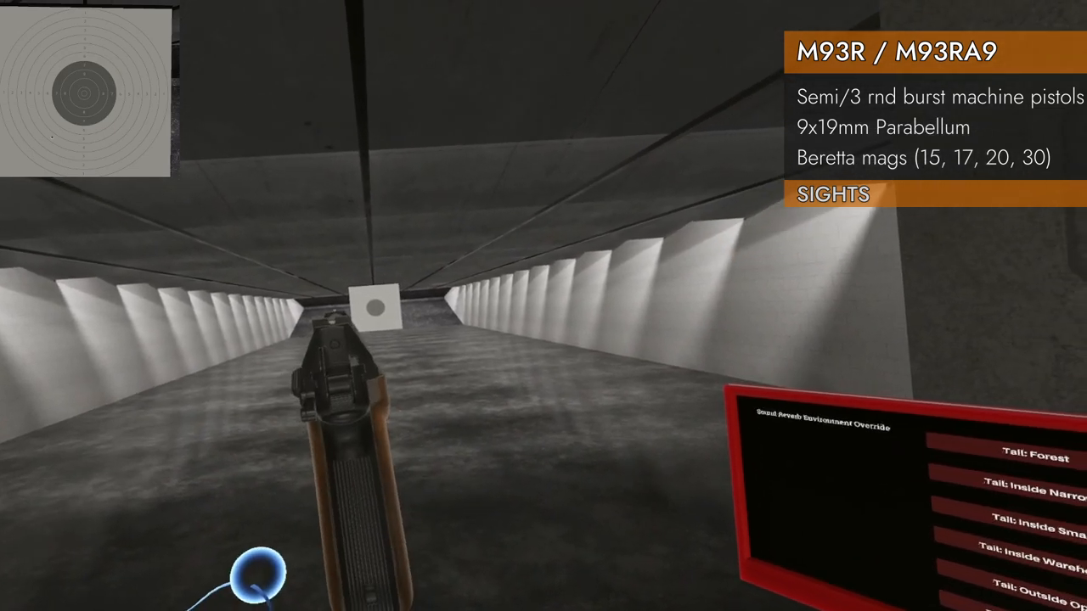
mouse_move(543, 306)
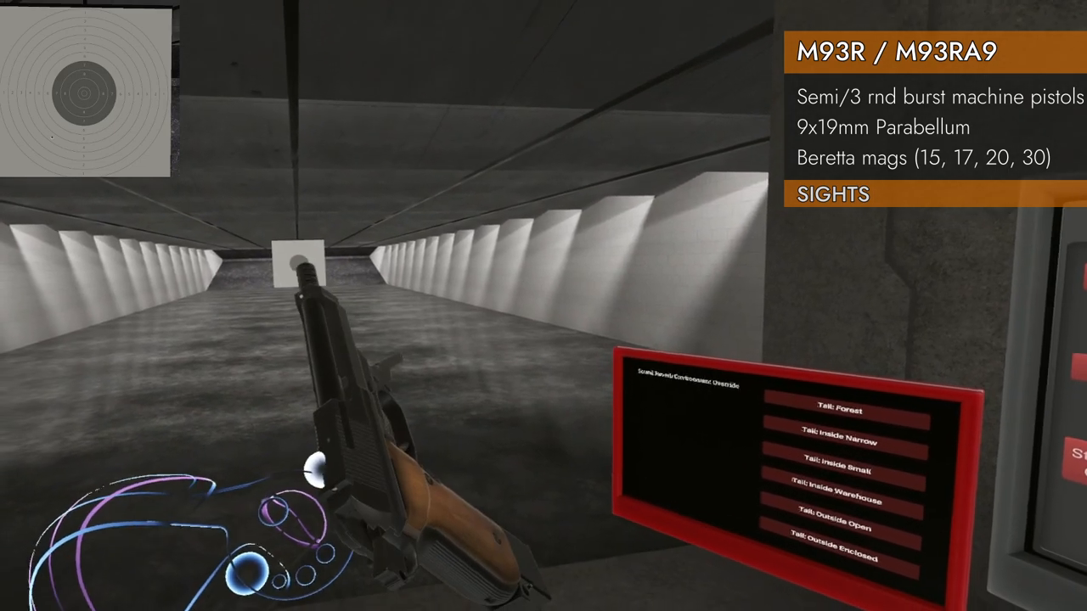
mouse_move(543, 306)
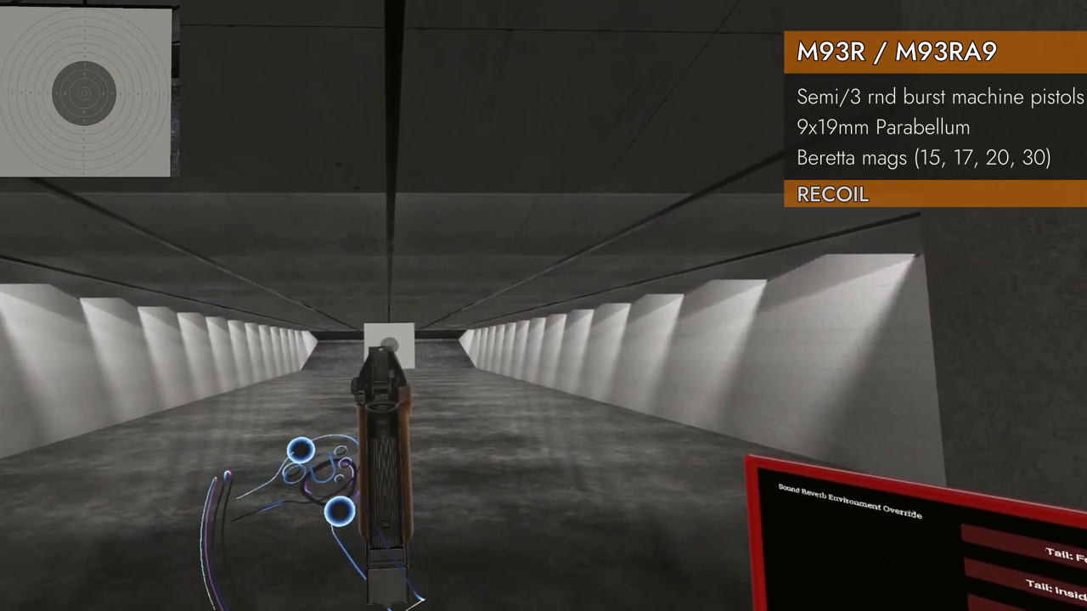
mouse_move(543, 305)
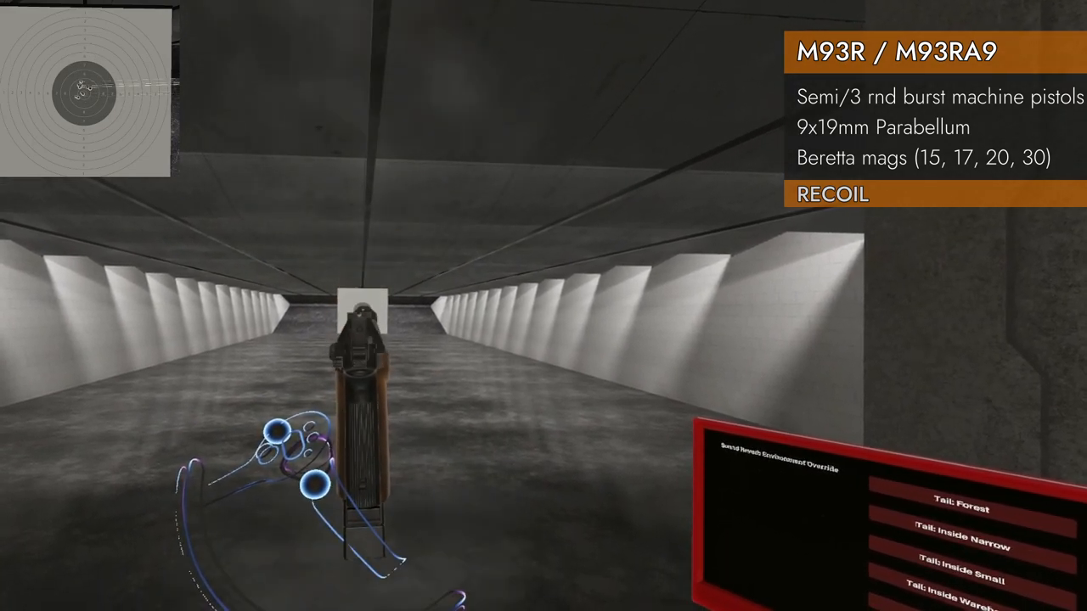
Fire bursts from the M93R at the paper target, watching muzzle climb and grouped hits
click(360, 348)
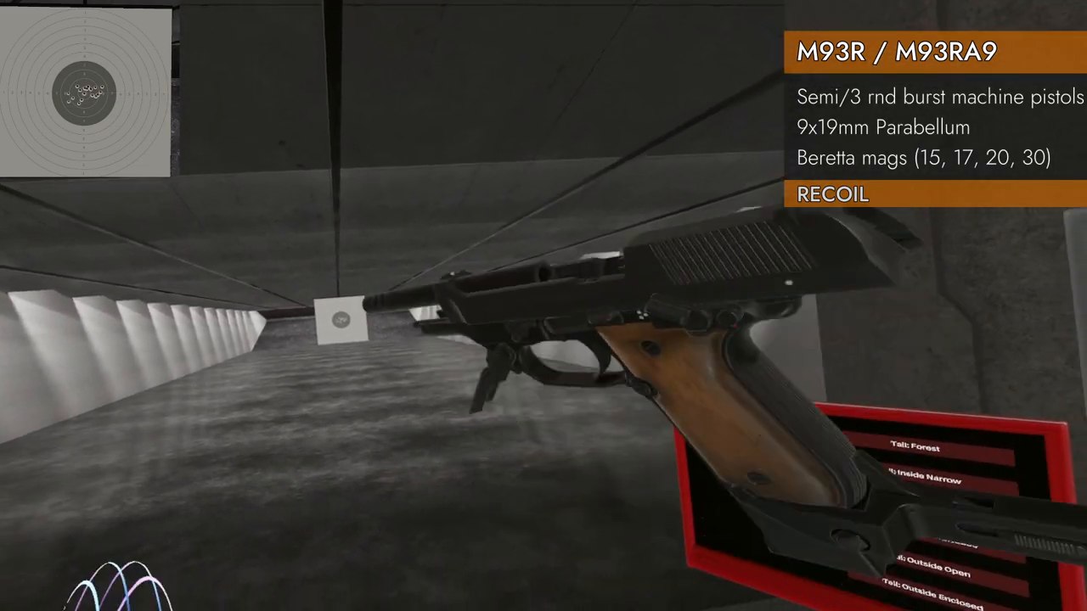
mouse_move(544, 306)
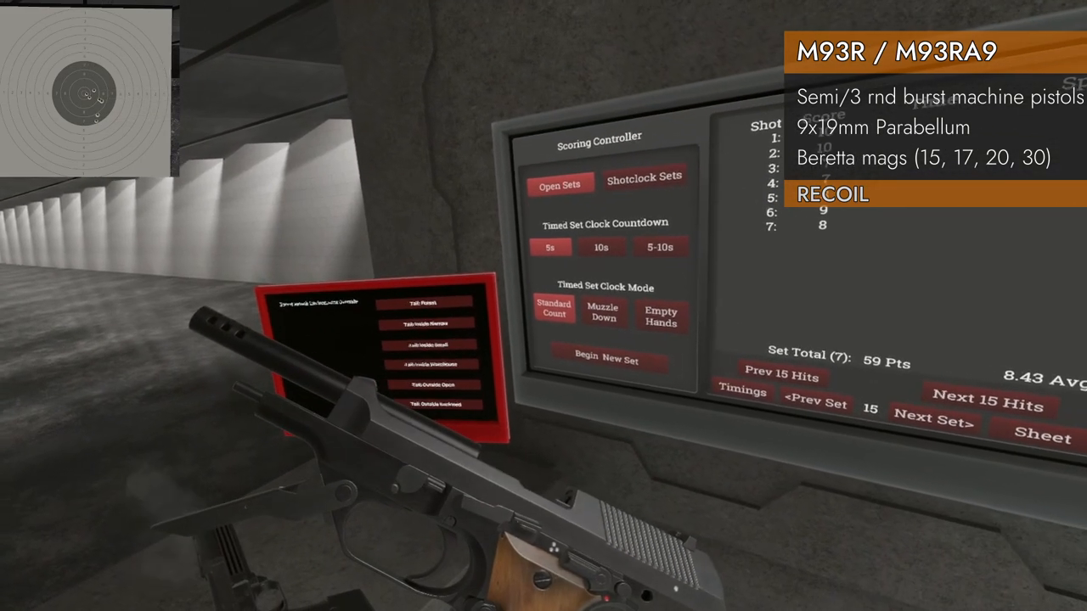
mouse_move(543, 306)
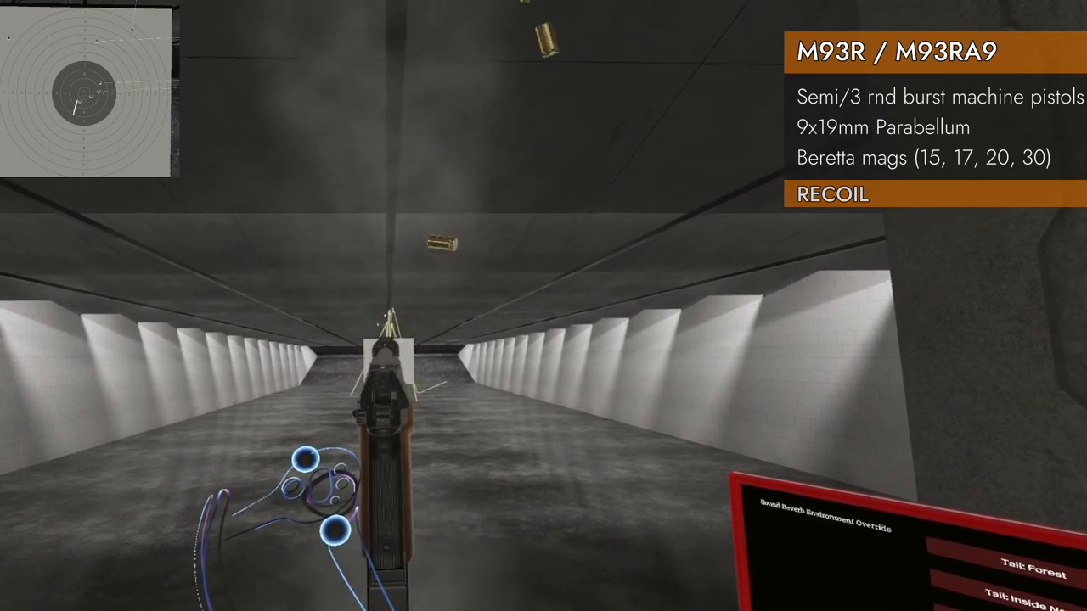
mouse_move(544, 306)
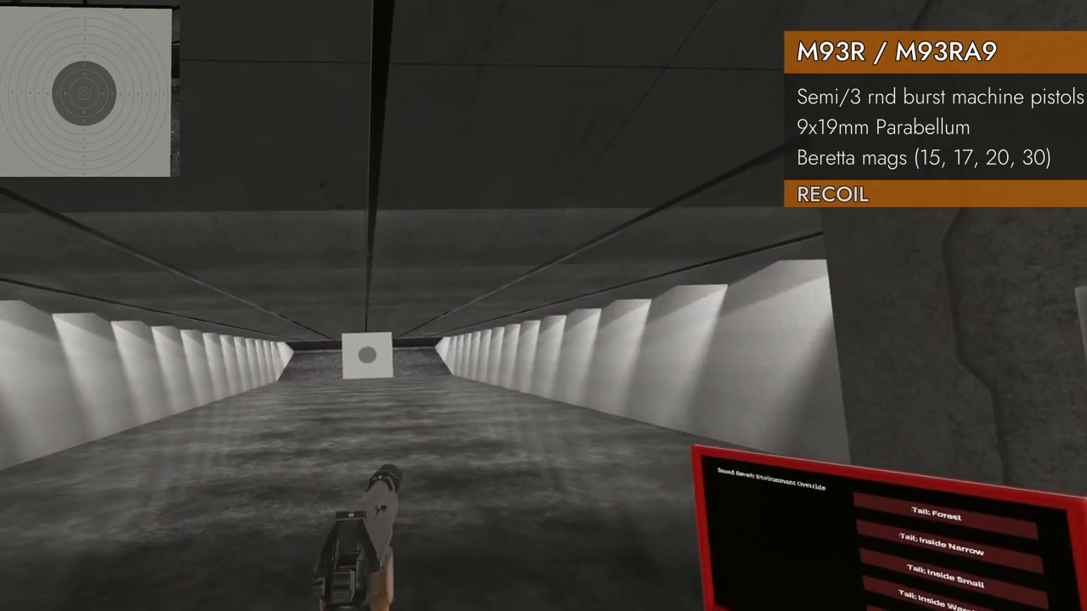
Begin a new set on the Scoring Controller and fire a 20-shot M93R set for 151 points
click(544, 306)
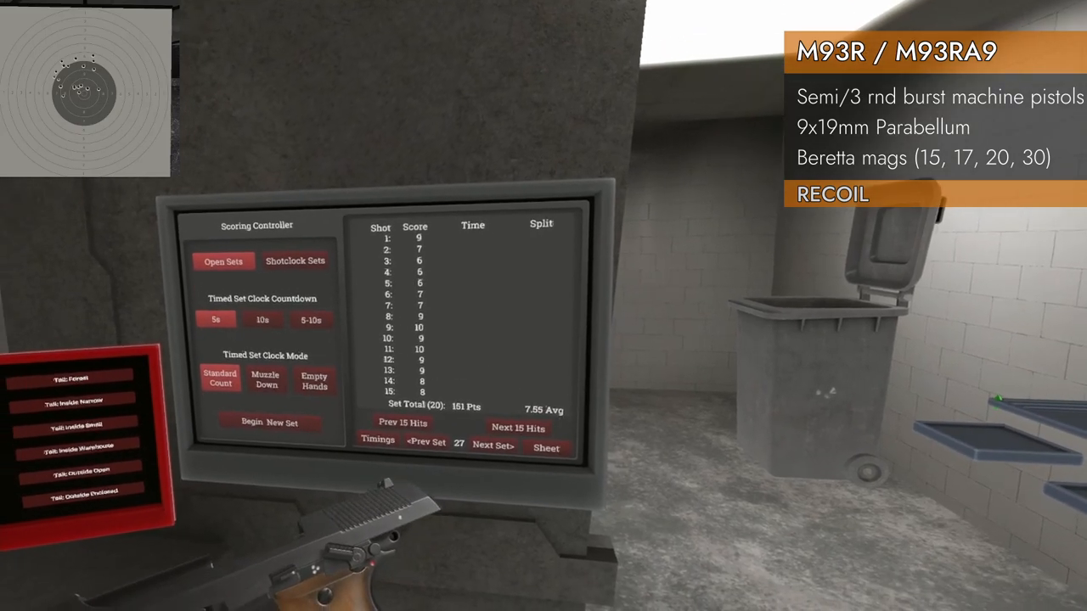
mouse_move(543, 305)
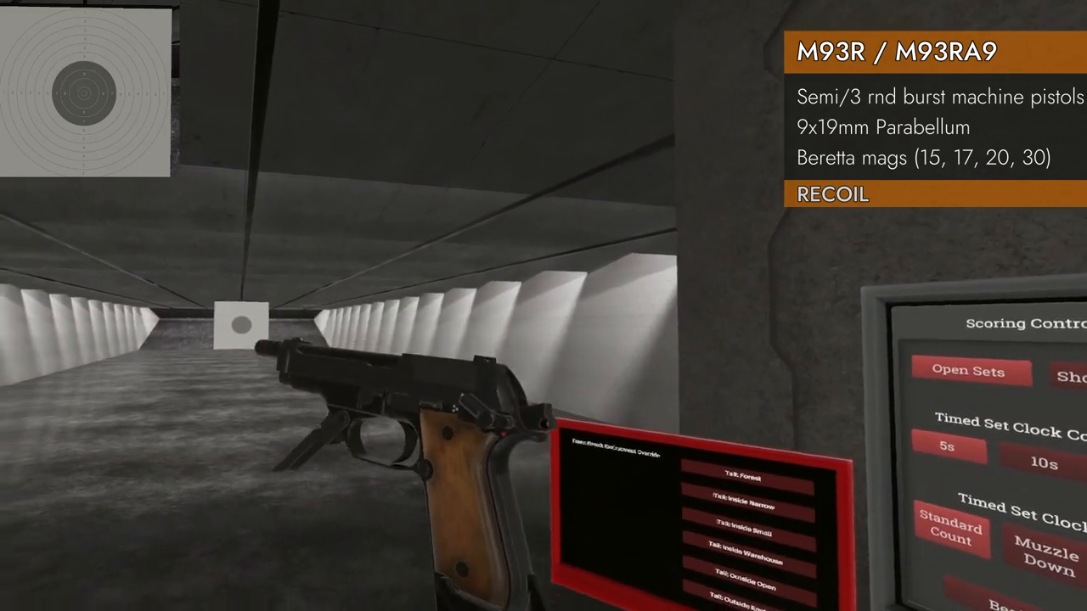
Fire a 20-round set with the stocked M93R, scoring 173 points on the controller
click(544, 306)
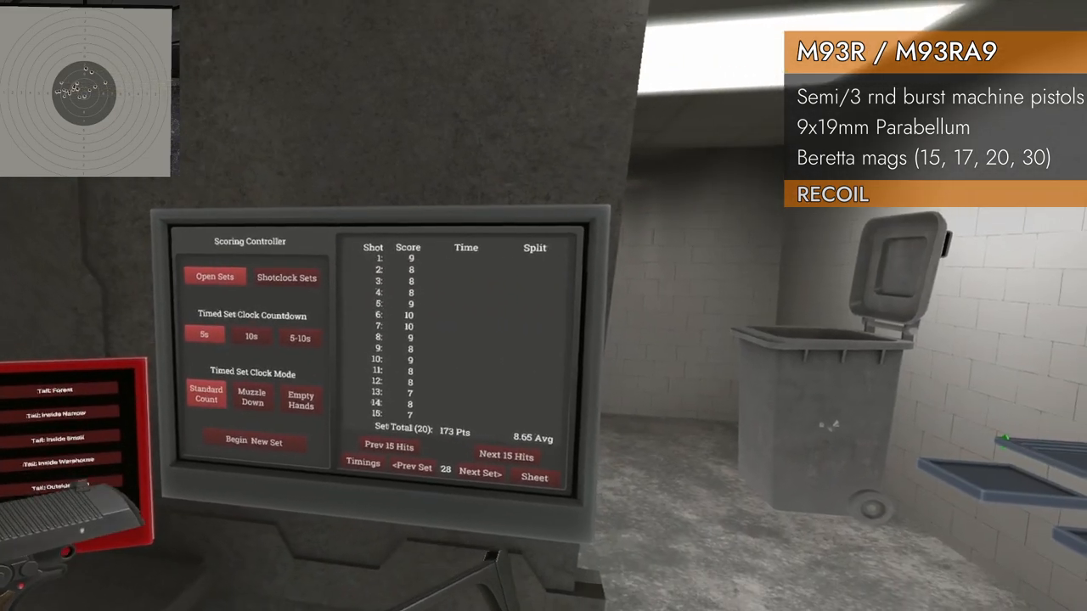
mouse_move(543, 306)
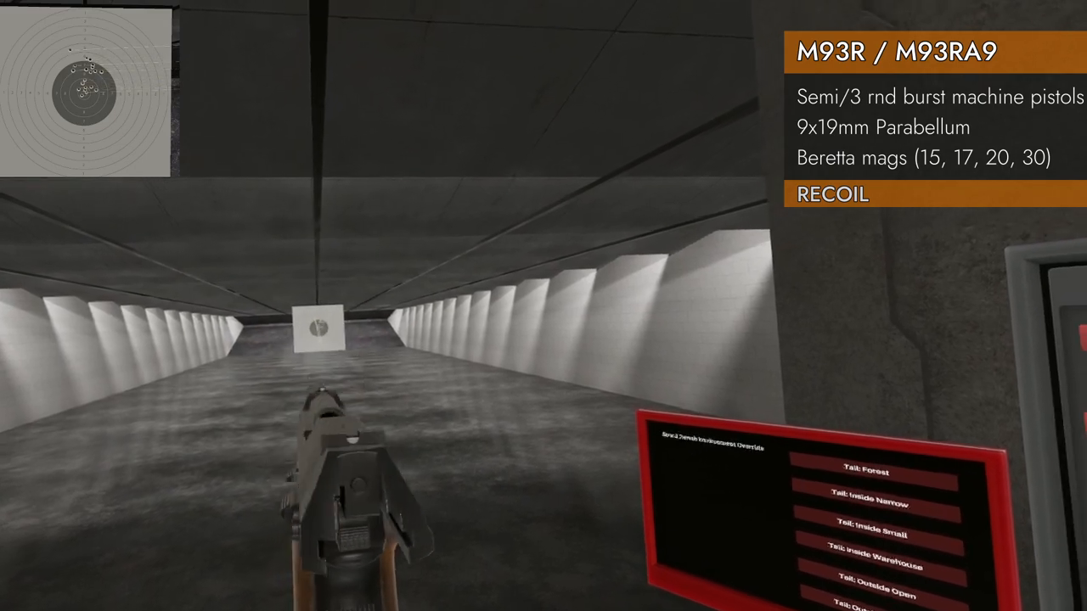
mouse_move(543, 306)
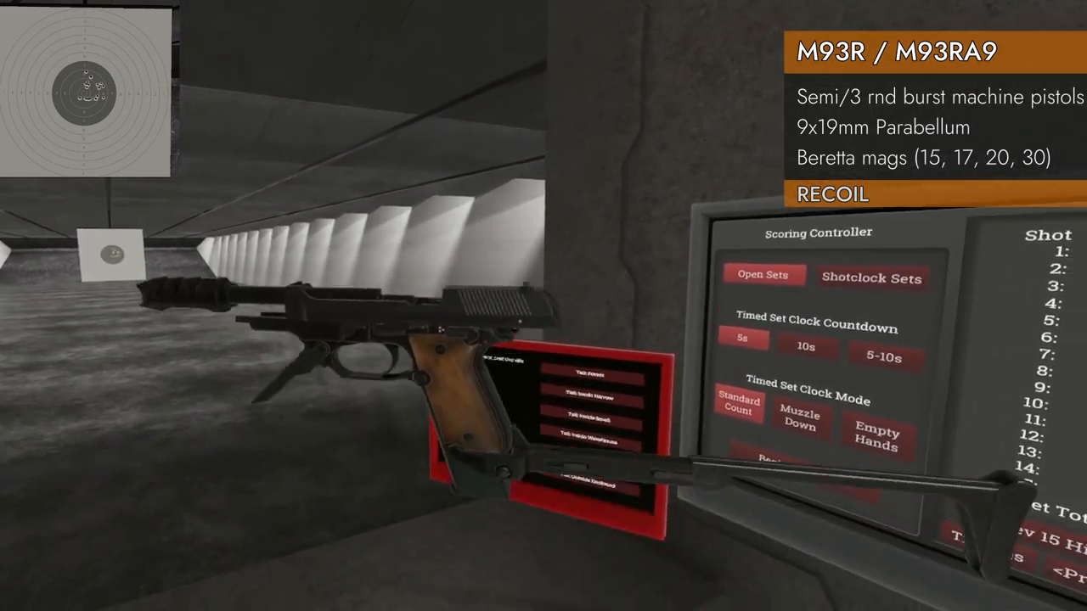
mouse_move(544, 306)
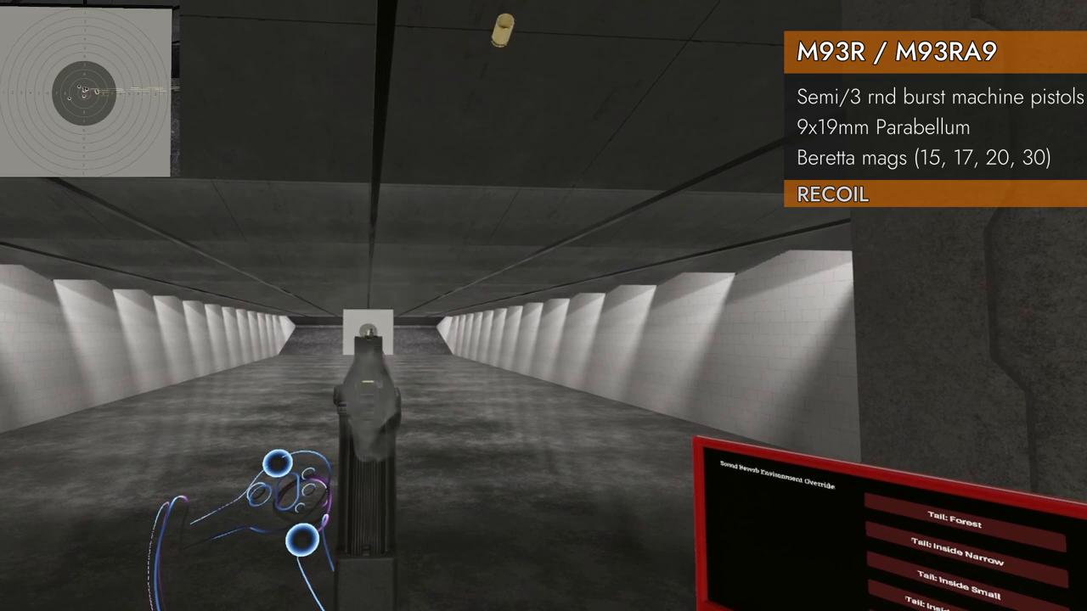
Fire a burst from the bare M93R at the downrange paper target to gauge recoil
click(365, 357)
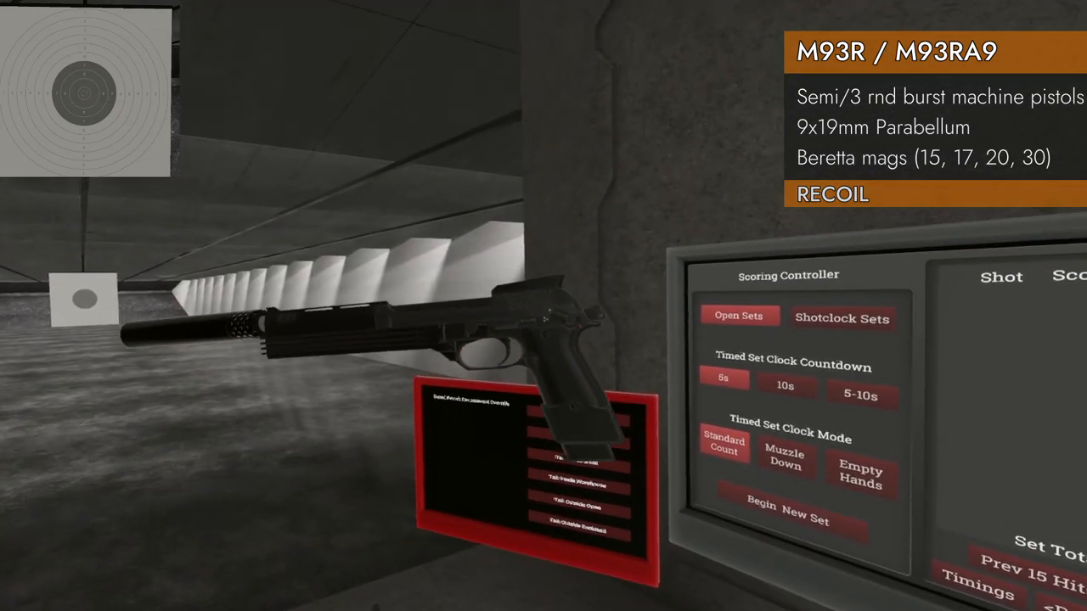
mouse_move(543, 305)
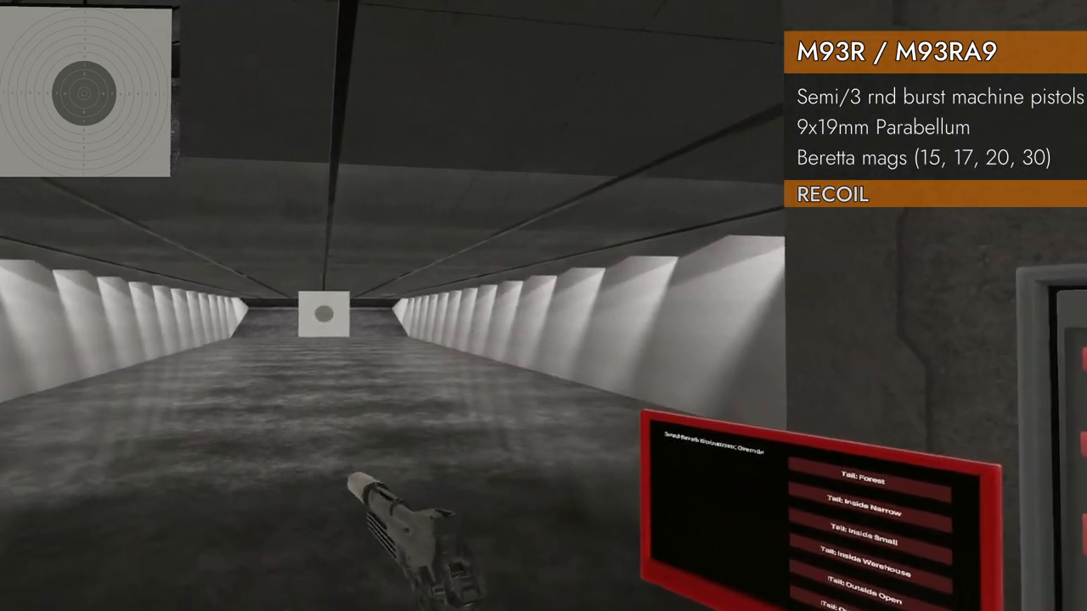
Thread a suppressor onto the M93R muzzle and fire it downrange at the target
click(544, 306)
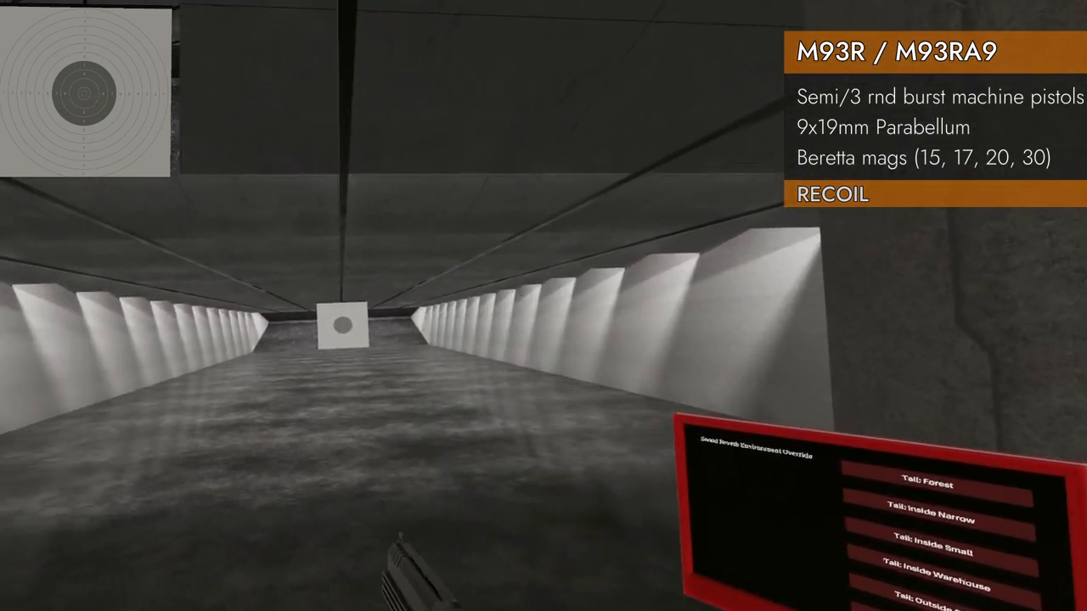
click(543, 306)
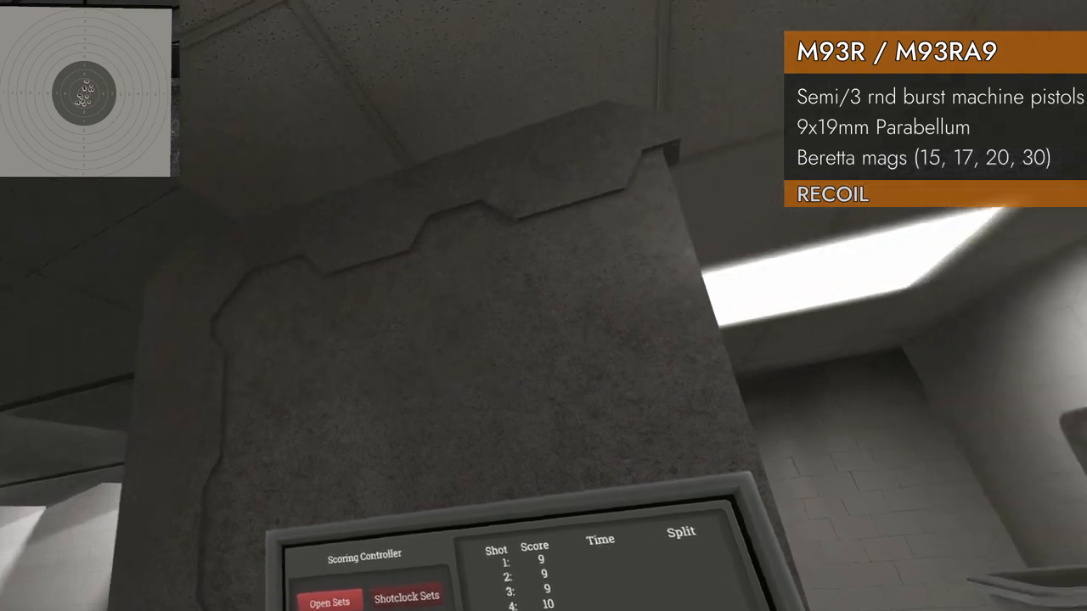
mouse_move(544, 305)
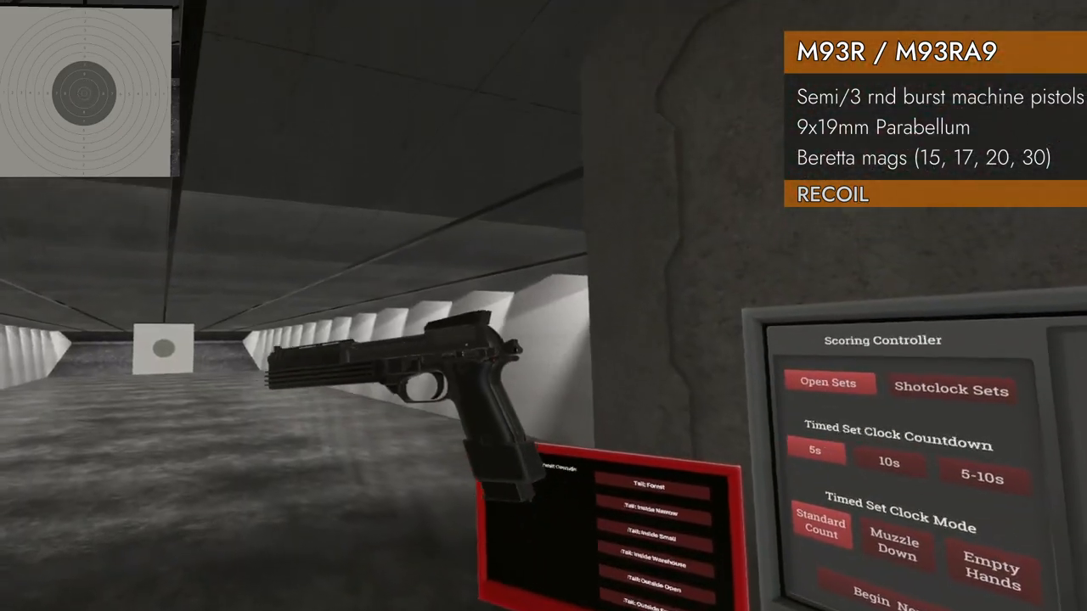
mouse_move(543, 306)
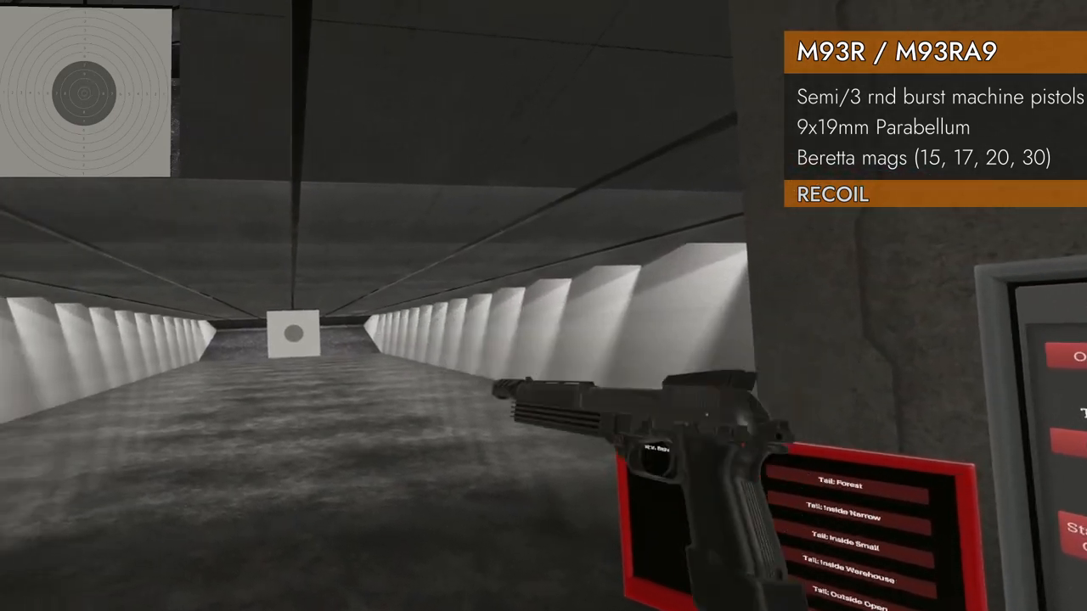
Fit a new muzzle device to the M93R and fire it at the target, casings ejecting
click(544, 306)
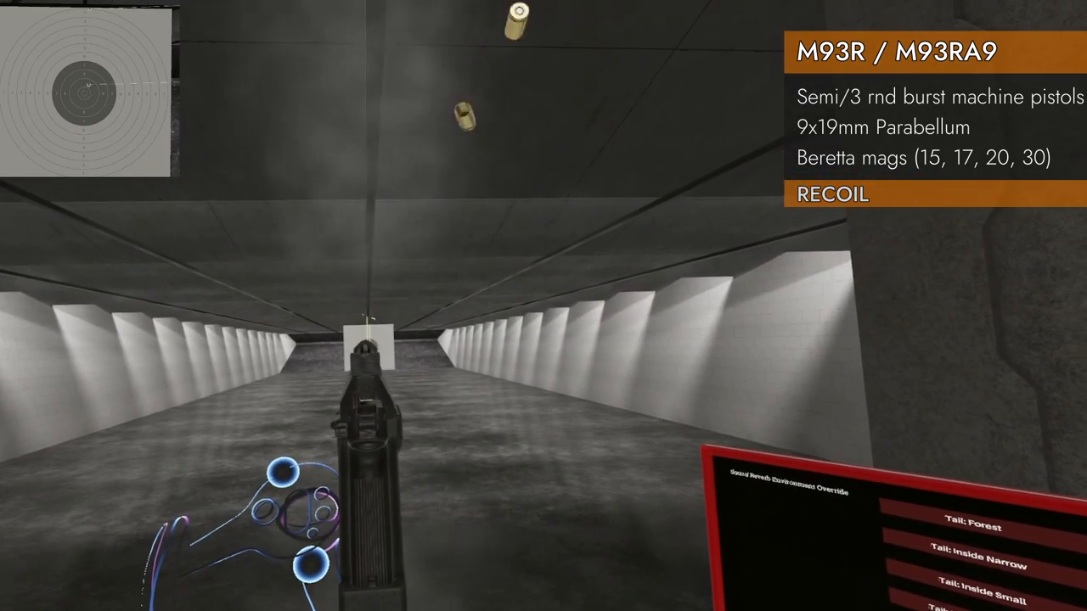